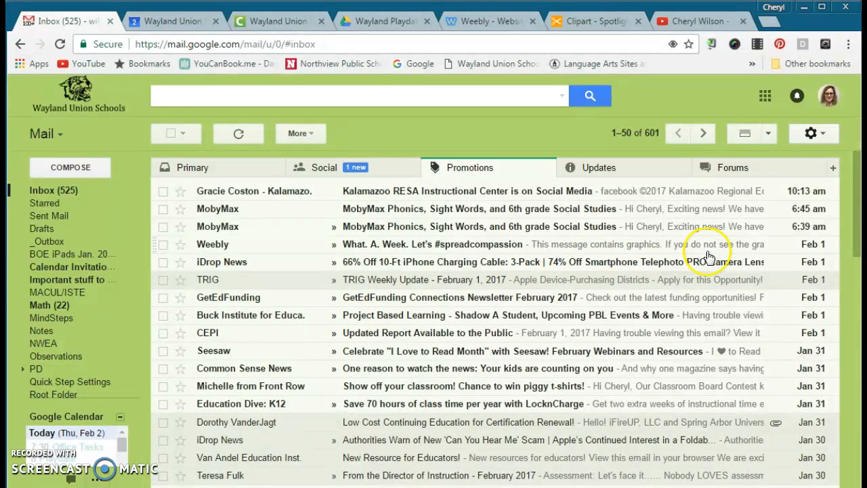
Open a new Chrome incognito window from the browser's three-dot menu.
left_click(827, 95)
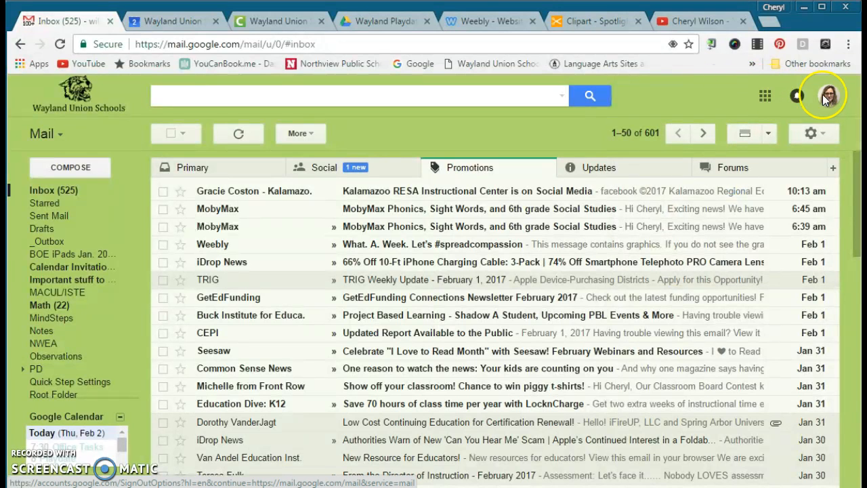
mouse_move(847, 44)
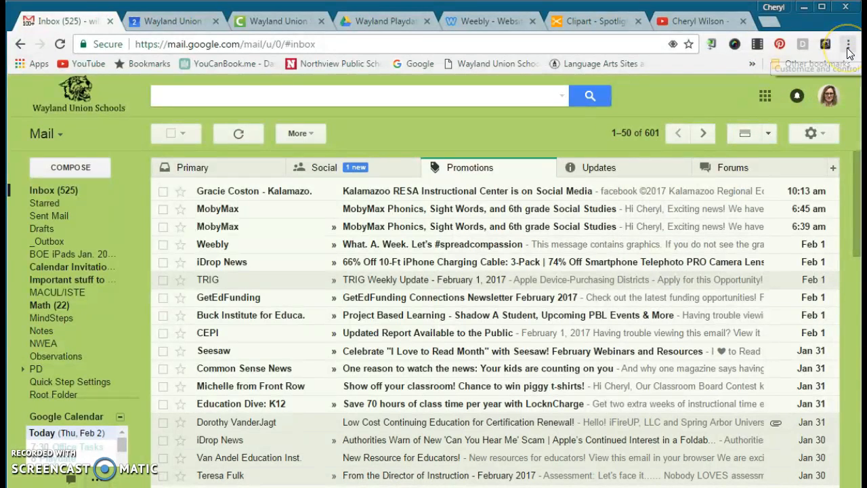
mouse_move(846, 31)
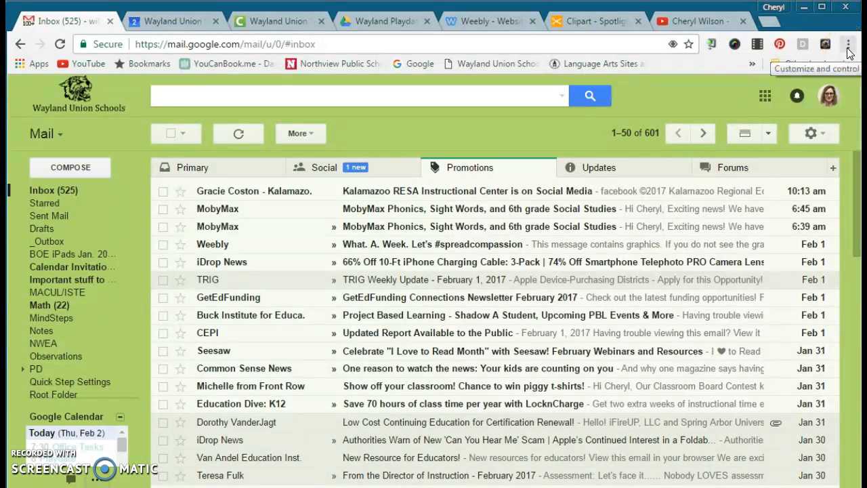
left_click(849, 44)
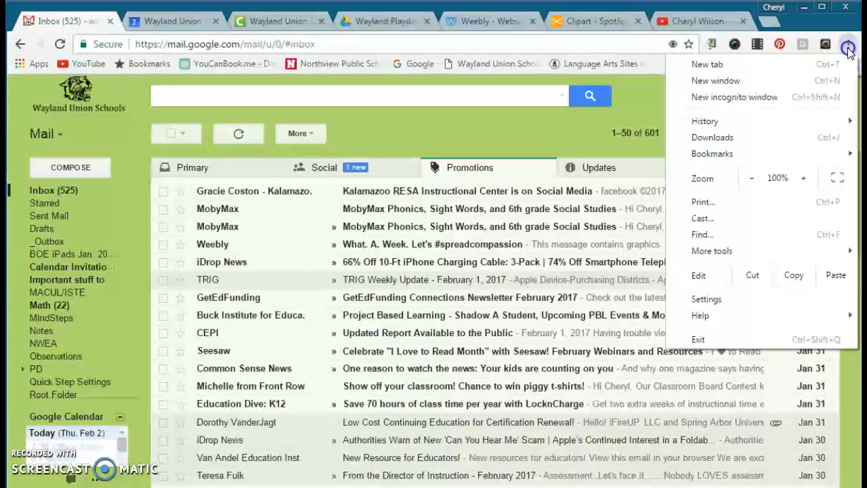
mouse_move(734, 97)
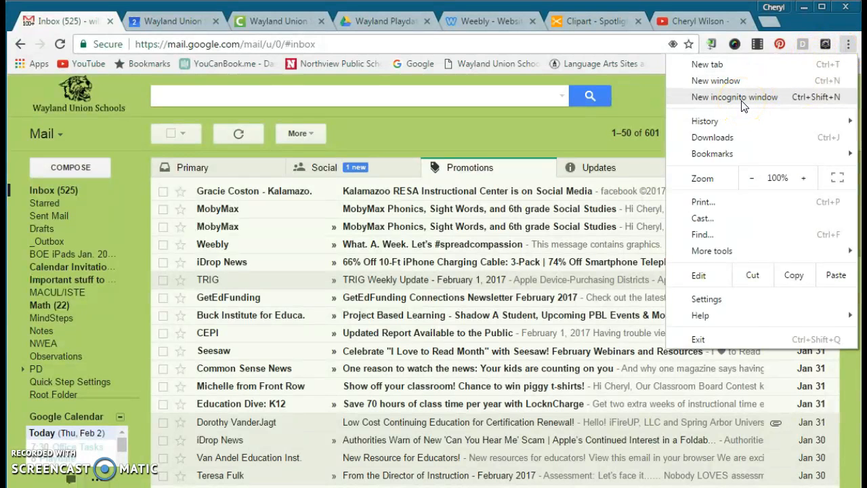
left_click(734, 97)
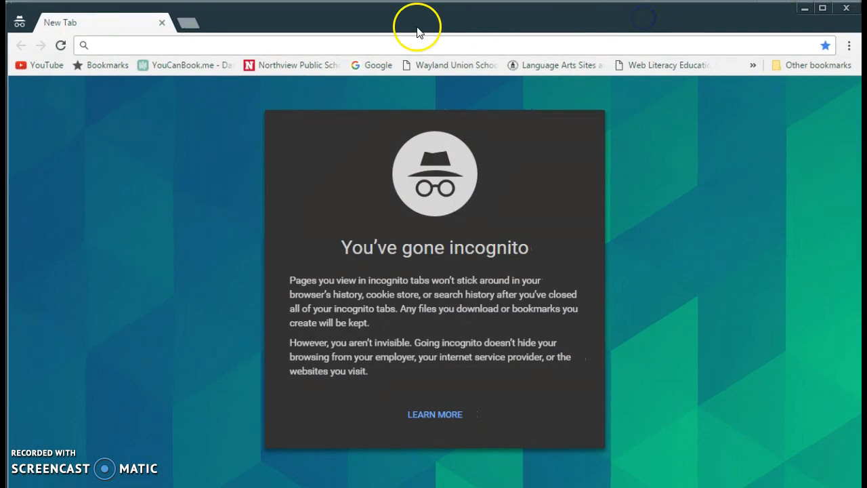
mouse_move(390, 26)
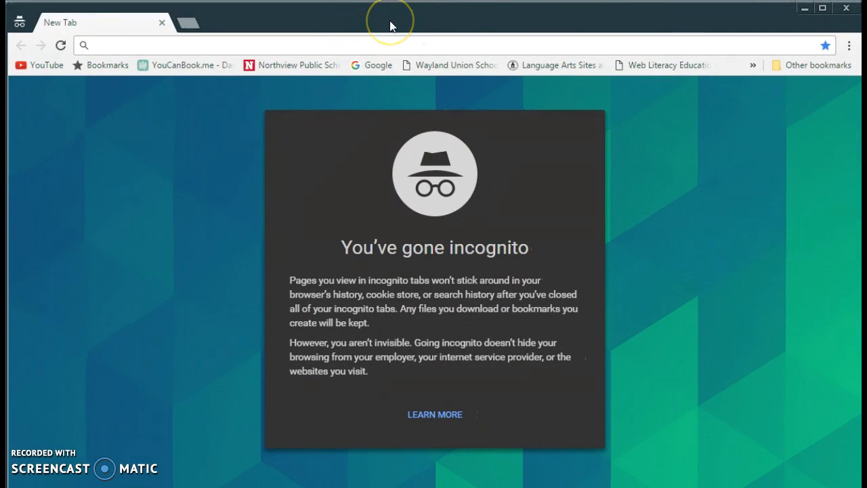
mouse_move(446, 372)
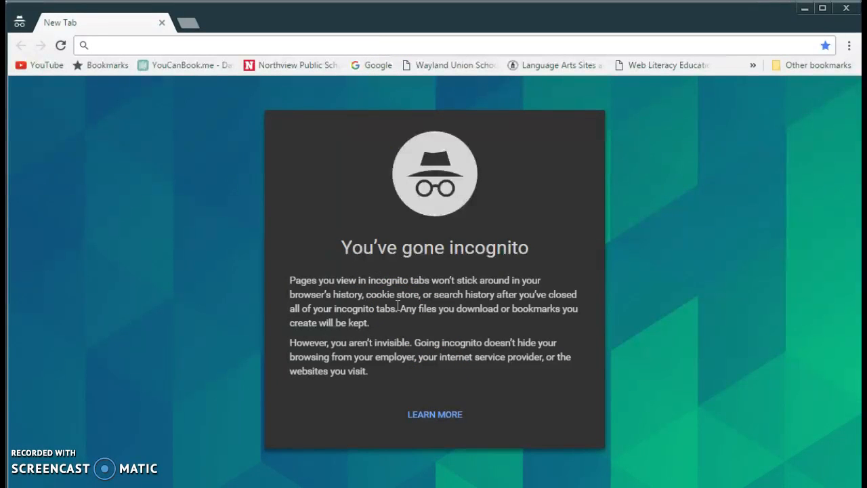
Load google.com in the incognito window's address bar.
left_click(271, 45)
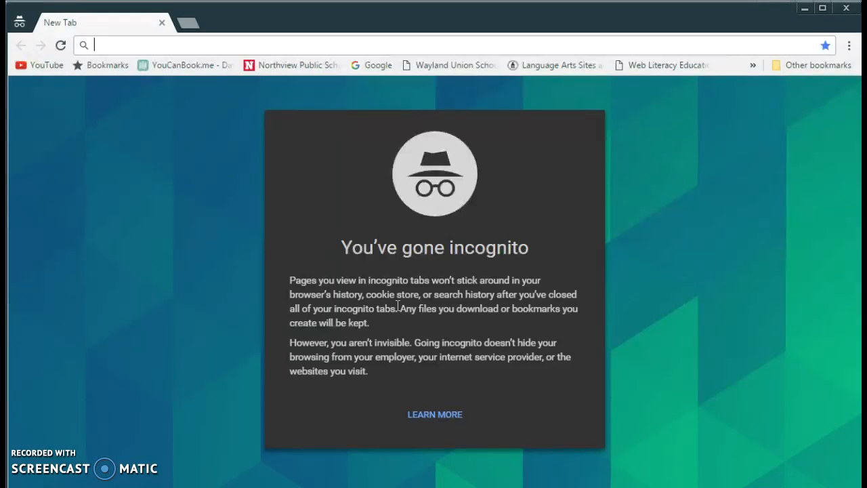
left_click(371, 65)
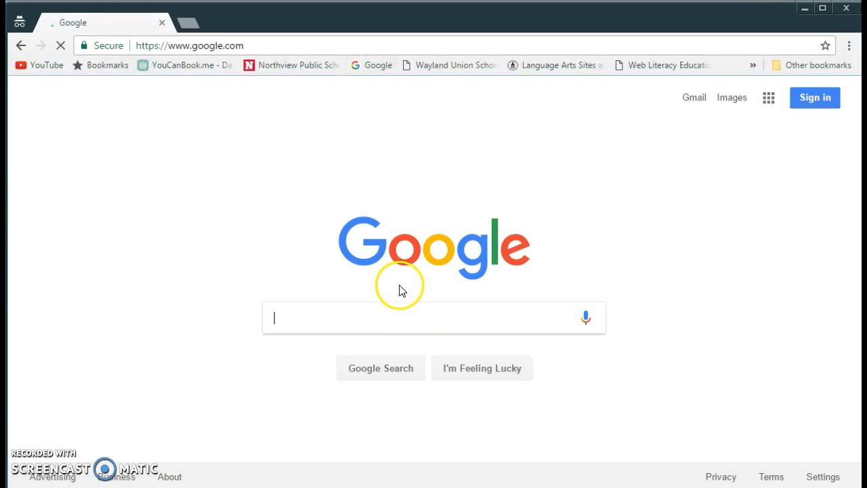
left_click(814, 98)
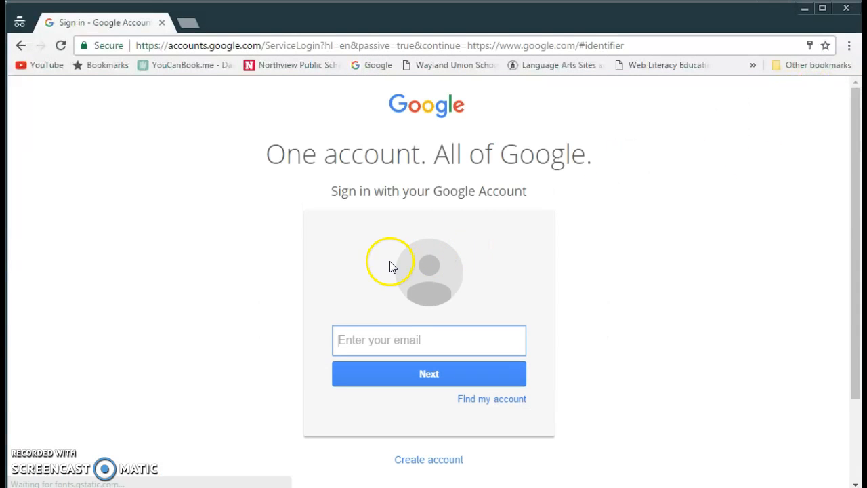
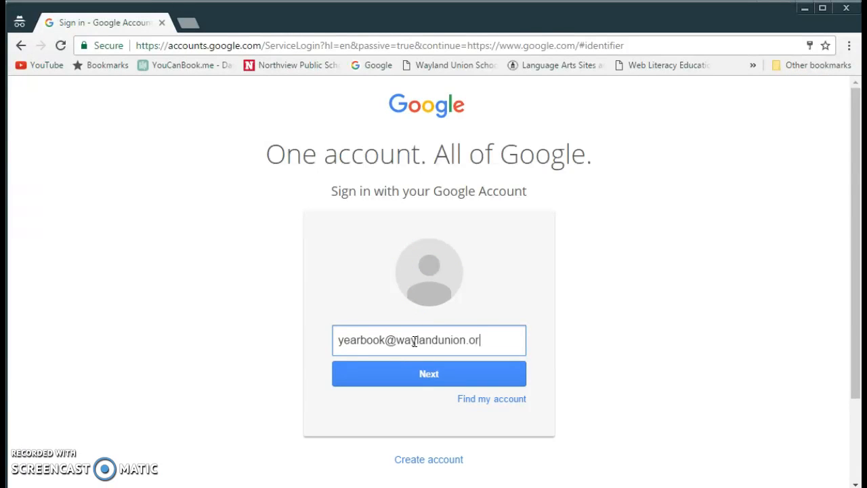
left_click(428, 373)
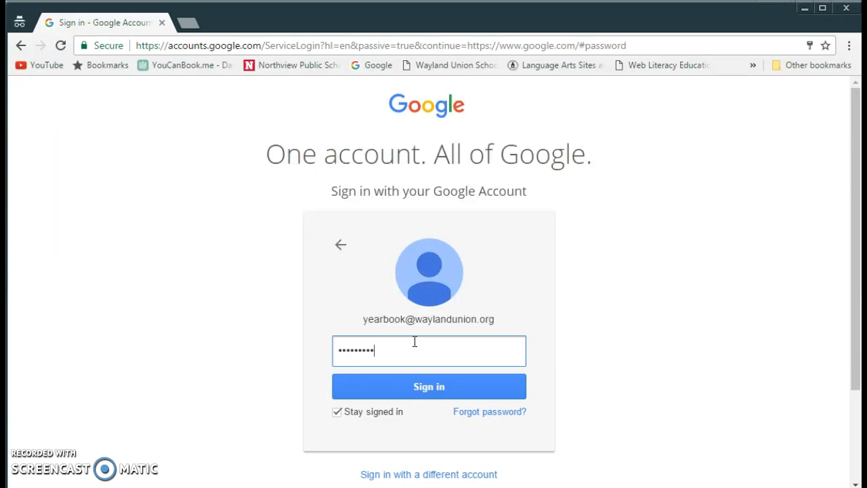
left_click(429, 386)
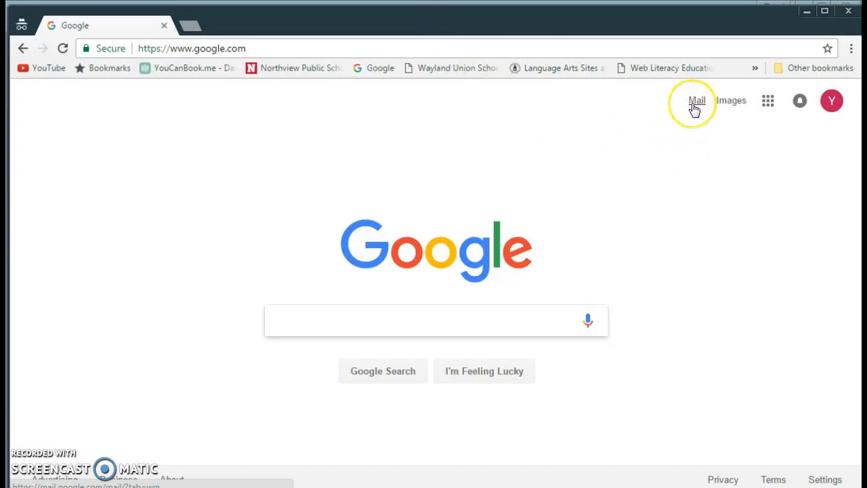
mouse_move(767, 101)
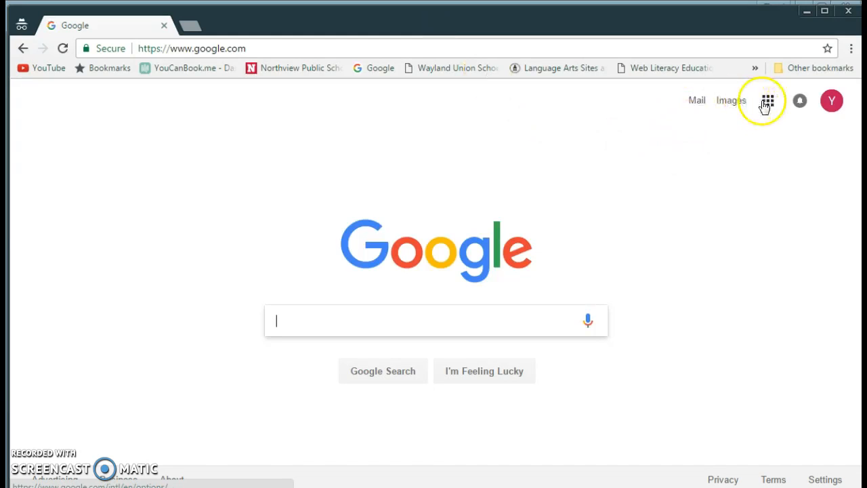
Open the Mail link on the Google home page to load the account's Gmail.
left_click(696, 101)
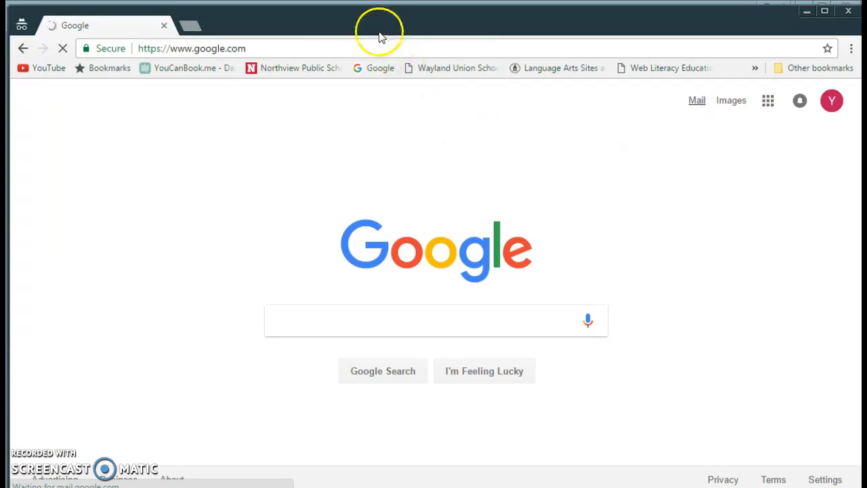
left_click(697, 101)
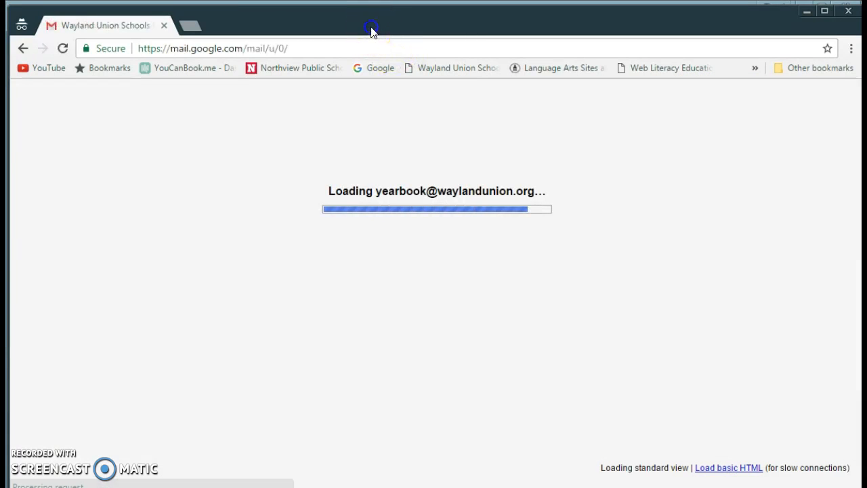